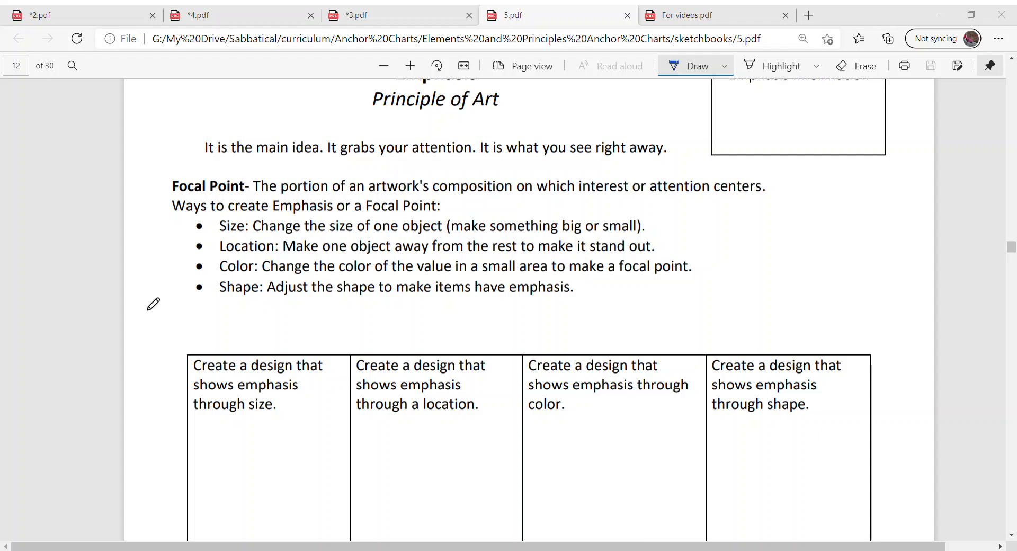
pyautogui.moveTo(1009, 60)
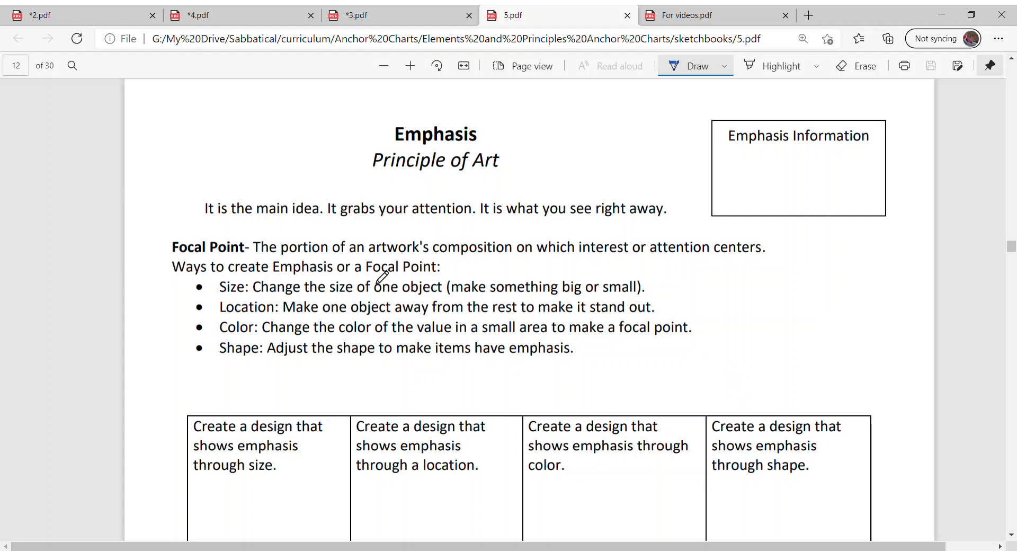
pyautogui.moveTo(446, 266)
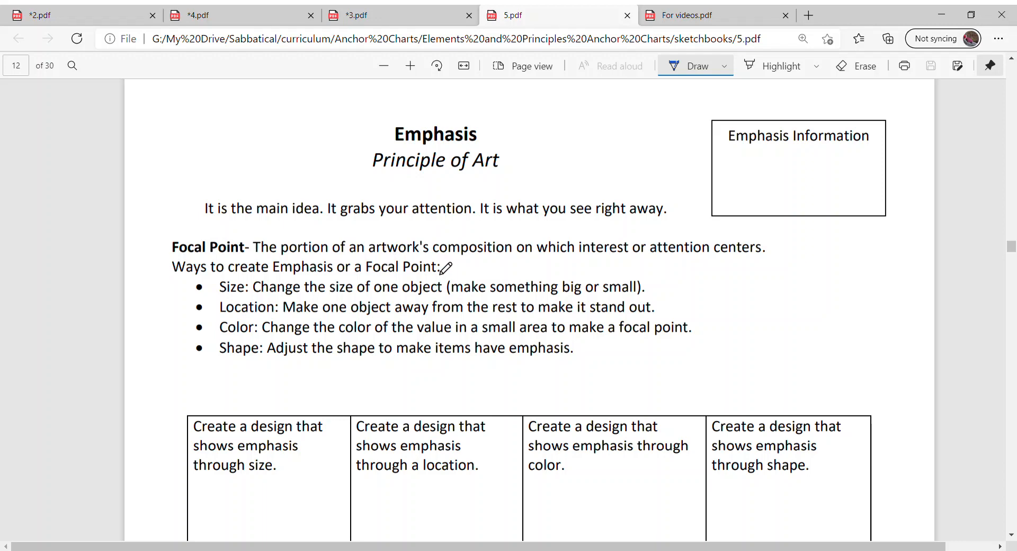
pyautogui.moveTo(469, 269)
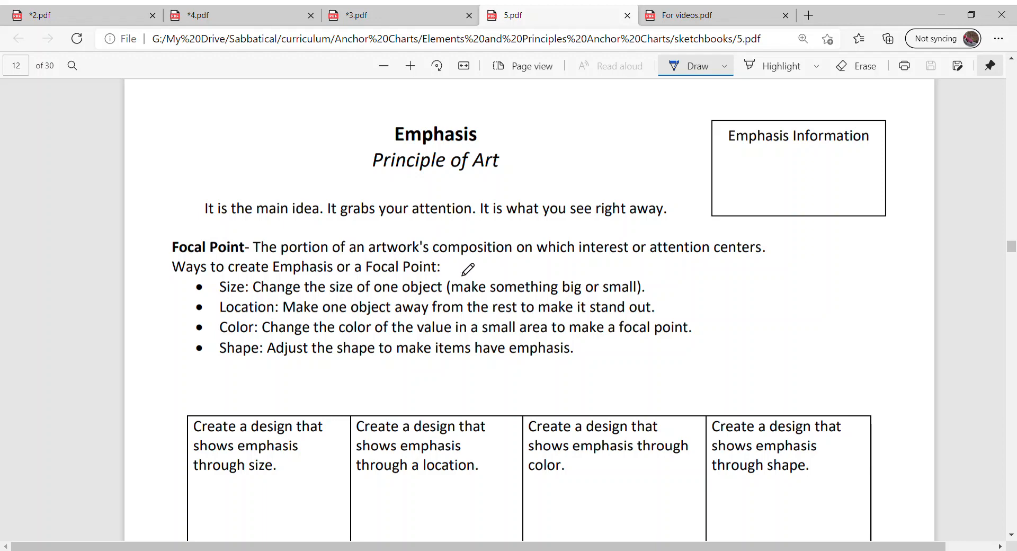
pyautogui.moveTo(608, 266)
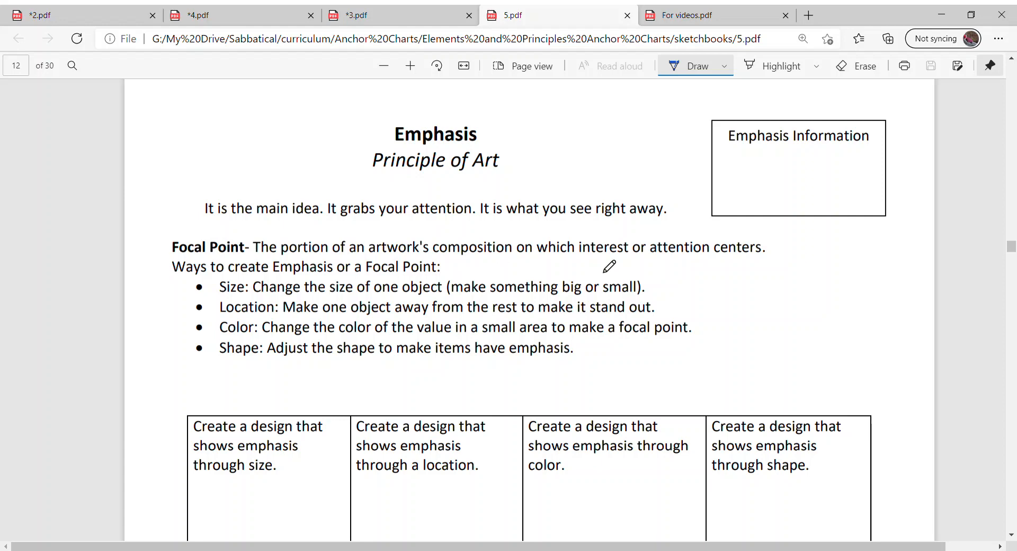
pyautogui.moveTo(913, 474)
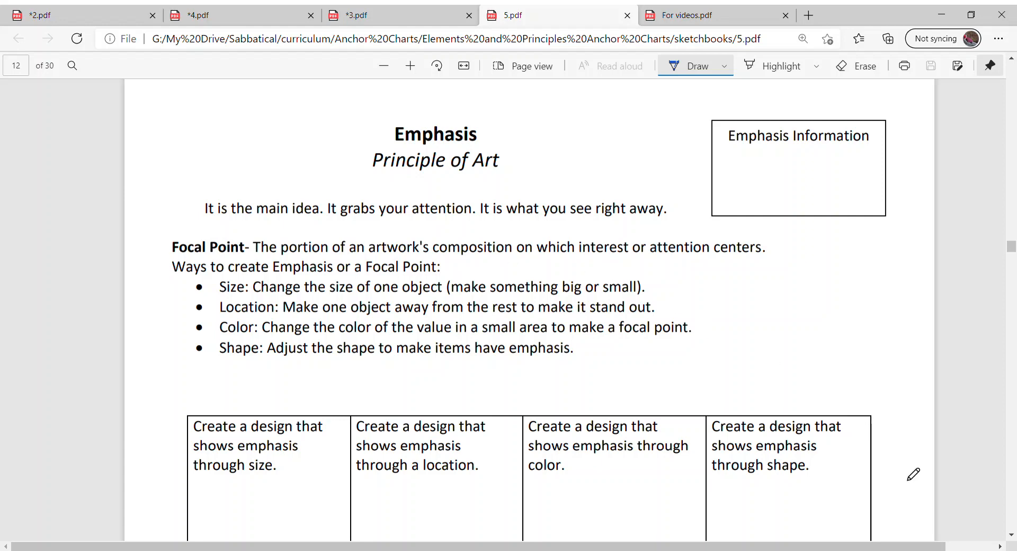
pyautogui.scroll(-3)
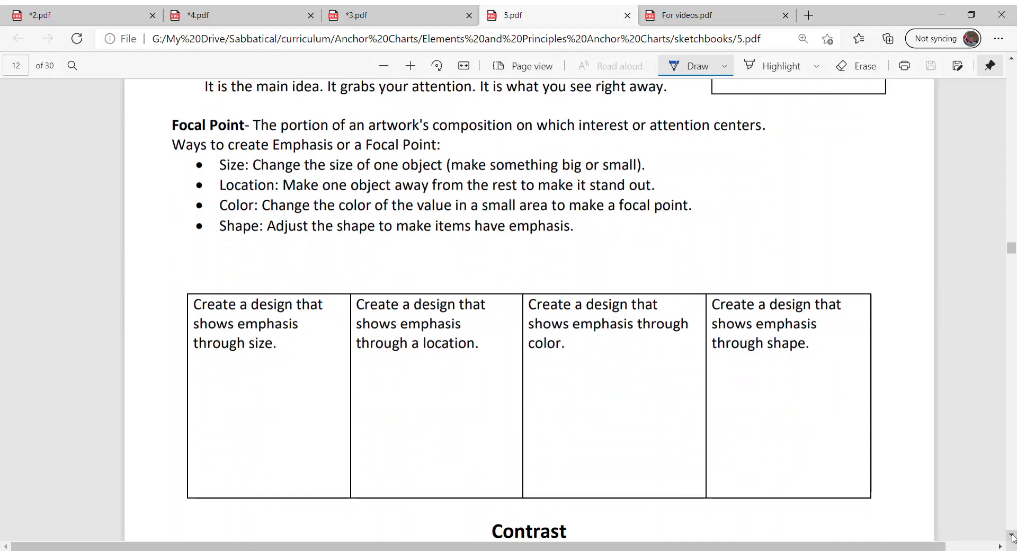
pyautogui.moveTo(1006, 540)
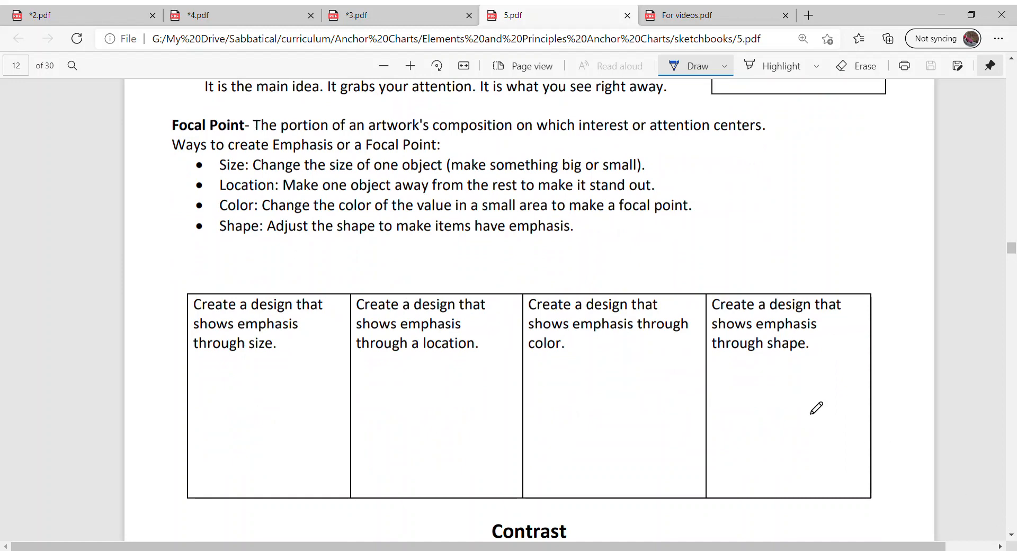
pyautogui.moveTo(581, 342)
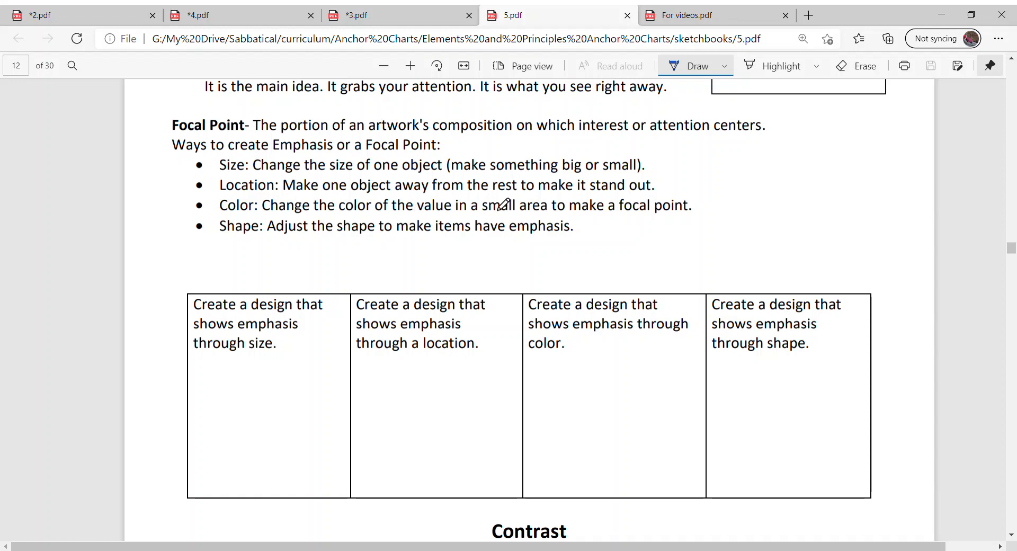
pyautogui.moveTo(407, 198)
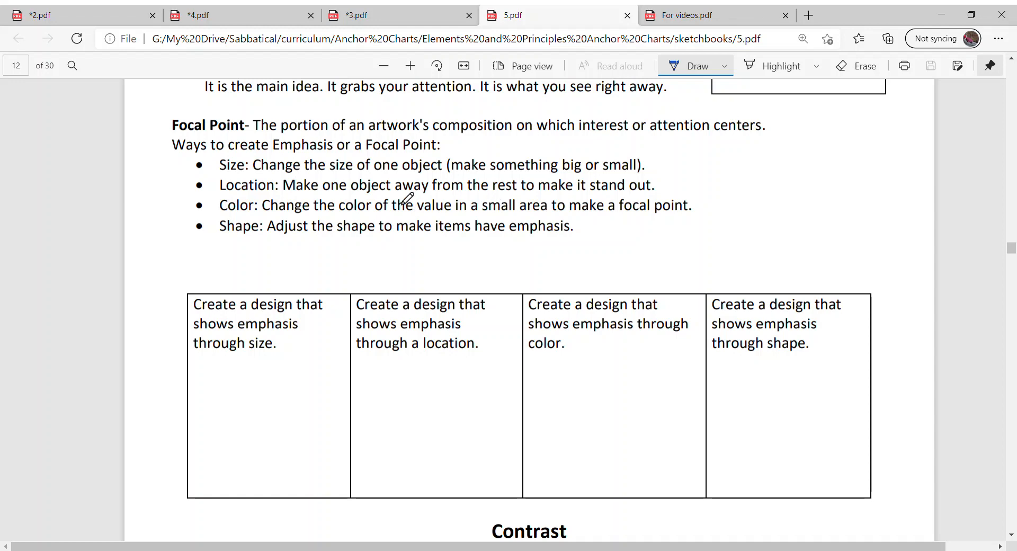
pyautogui.moveTo(733, 23)
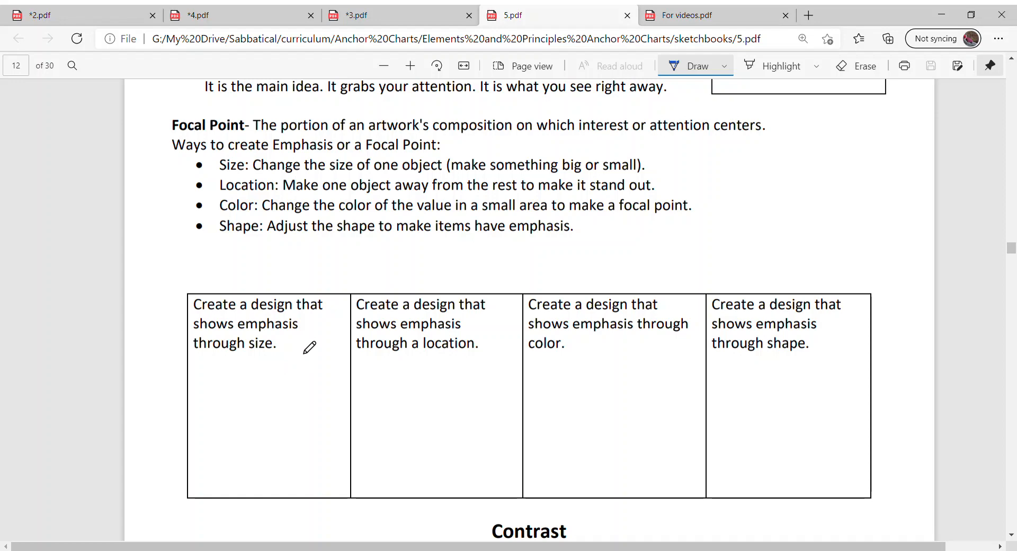
pyautogui.moveTo(300, 347)
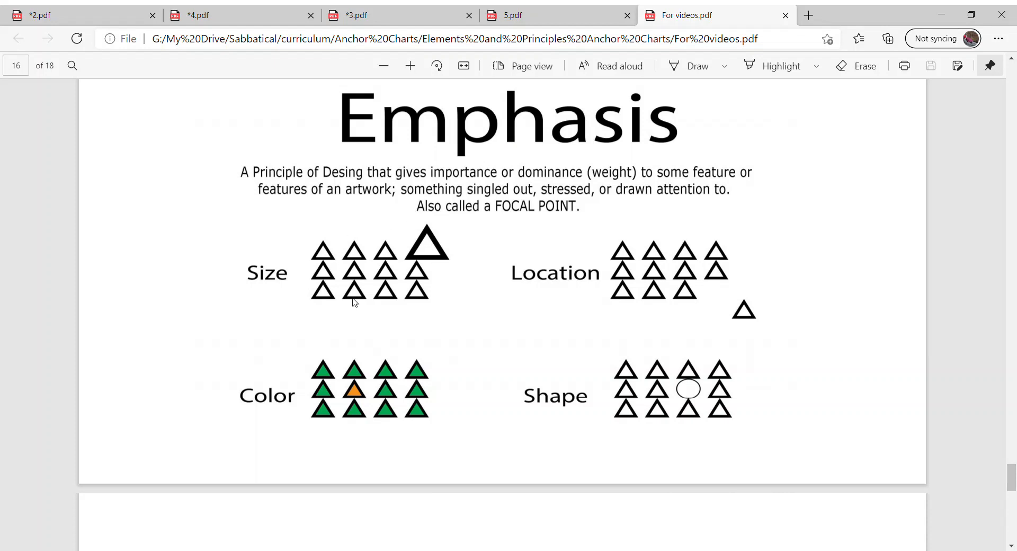
pyautogui.moveTo(423, 260)
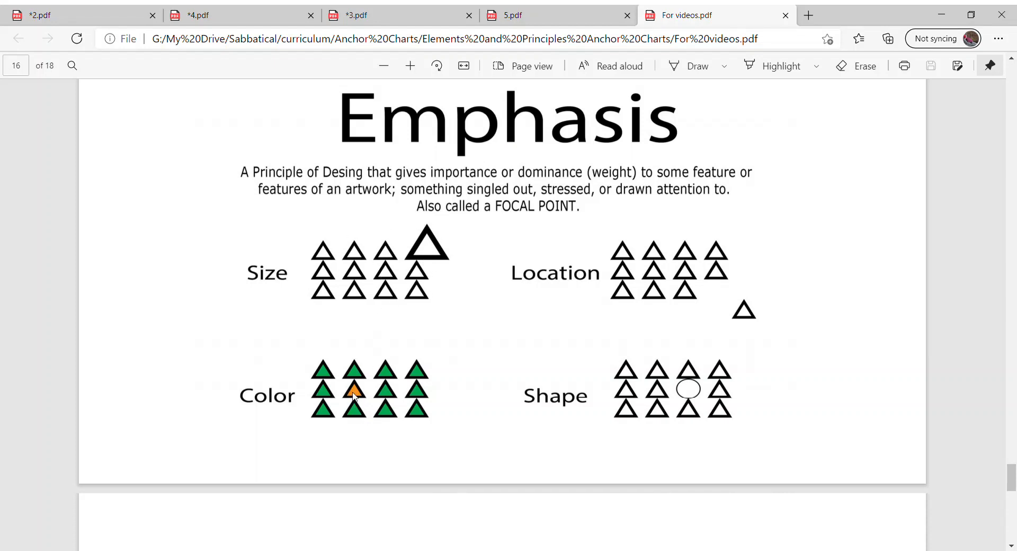
pyautogui.moveTo(429, 357)
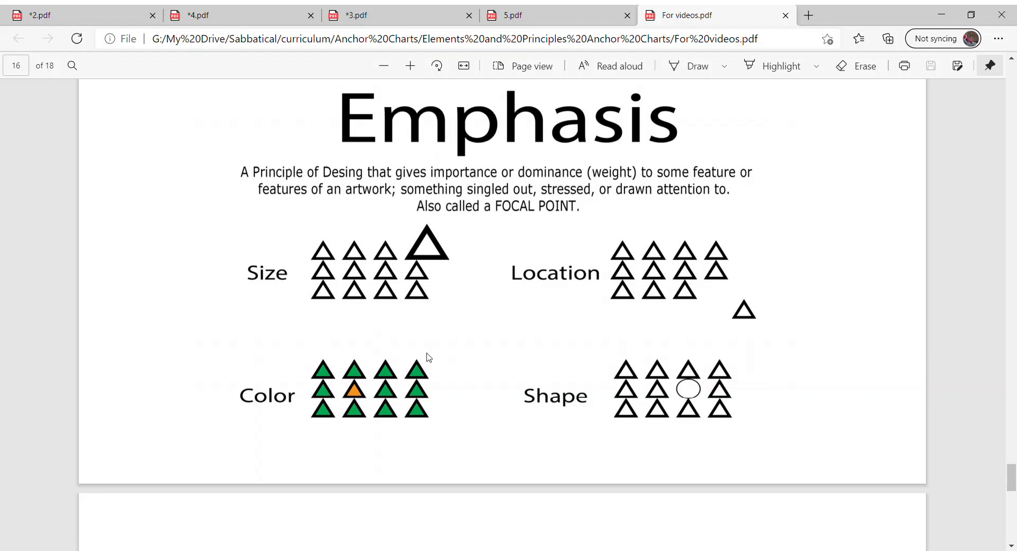
pyautogui.moveTo(753, 326)
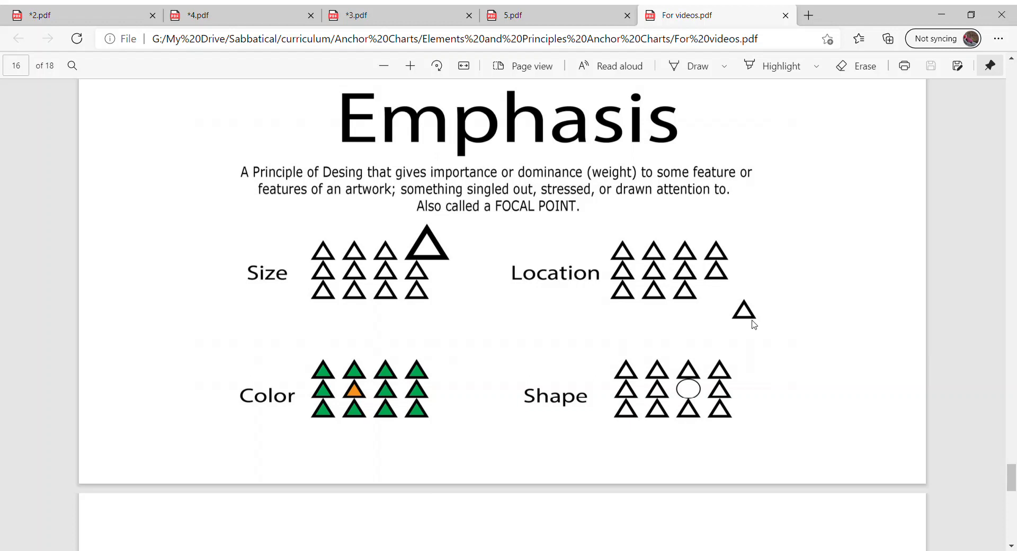
pyautogui.moveTo(699, 381)
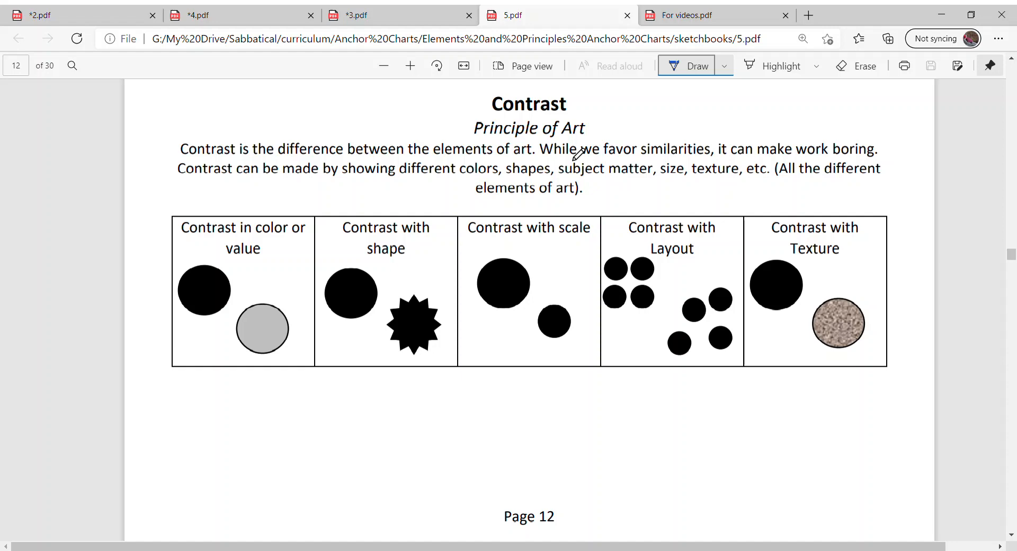
pyautogui.moveTo(627, 143)
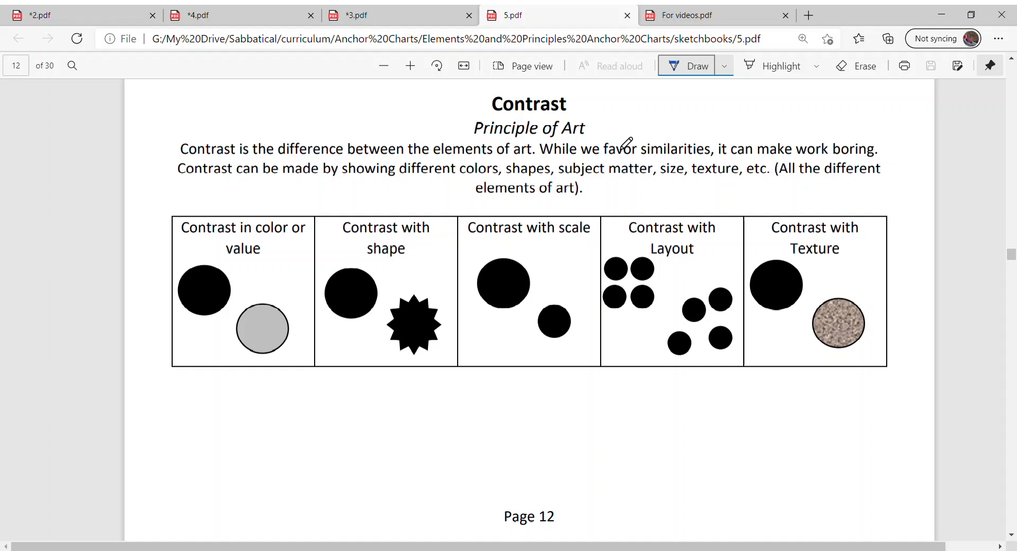
pyautogui.moveTo(598, 170)
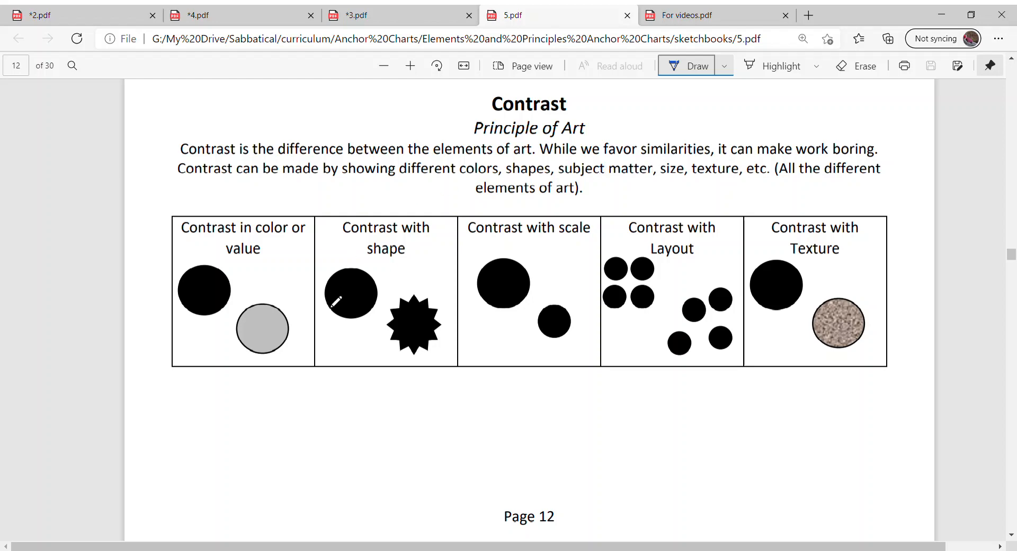
pyautogui.moveTo(271, 293)
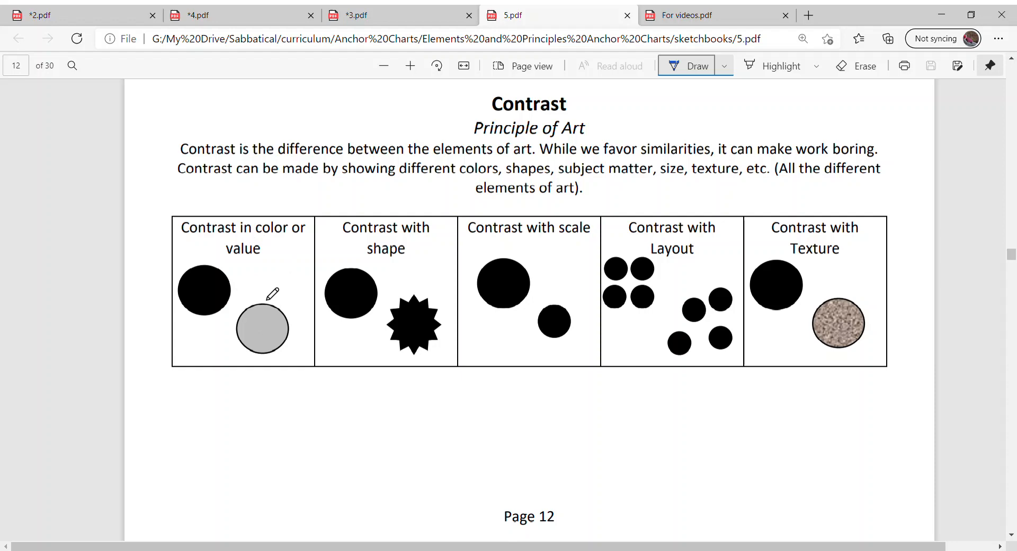
pyautogui.moveTo(434, 322)
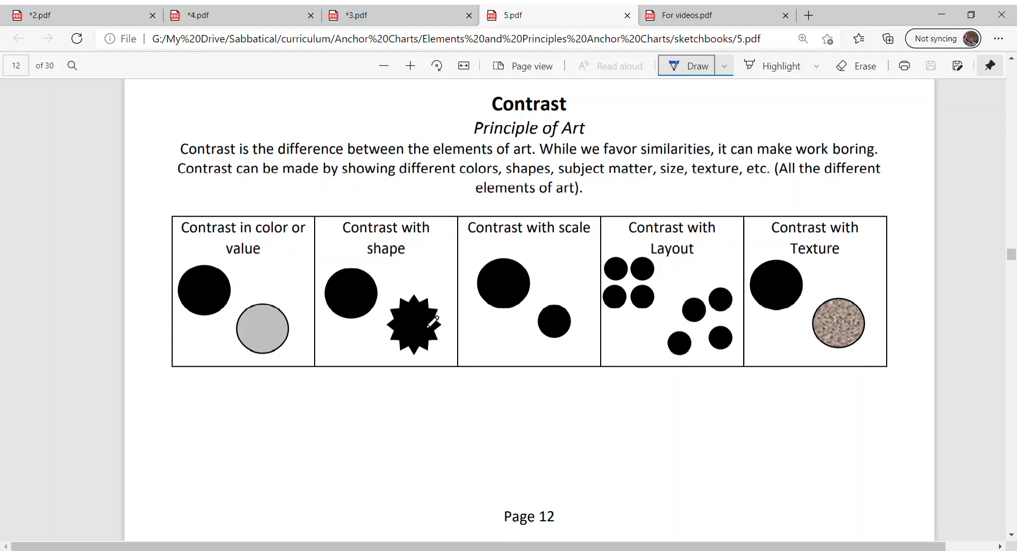
pyautogui.moveTo(532, 295)
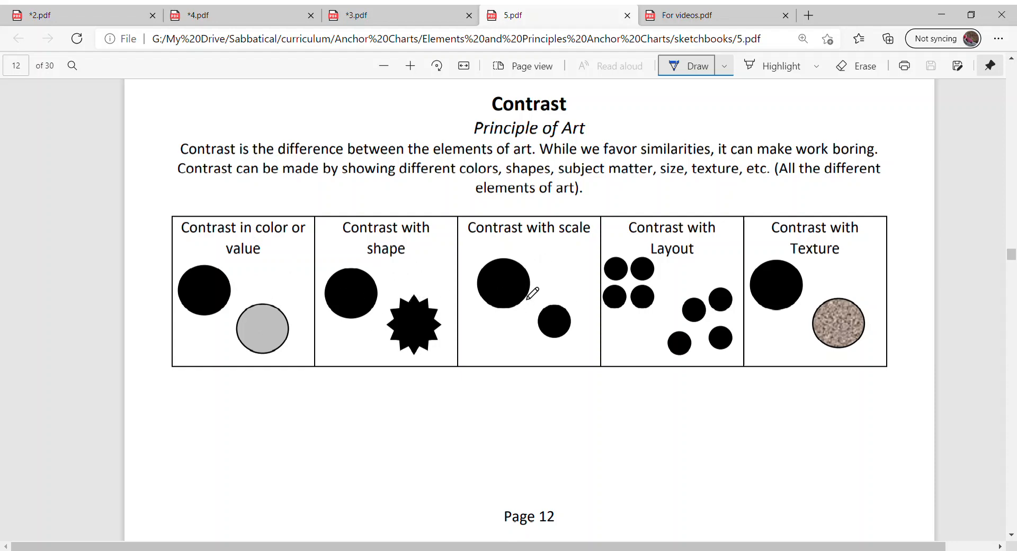
pyautogui.moveTo(650, 280)
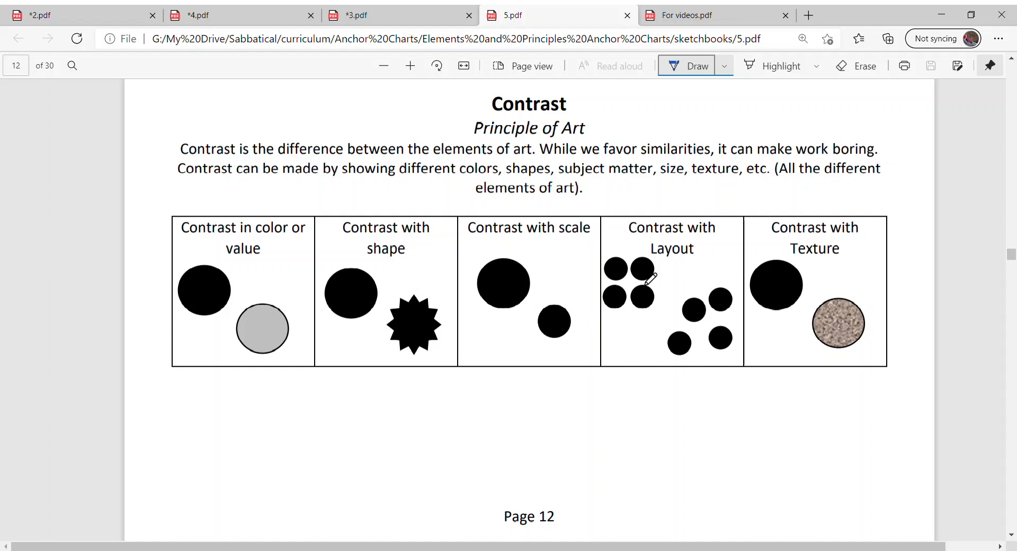
pyautogui.moveTo(837, 259)
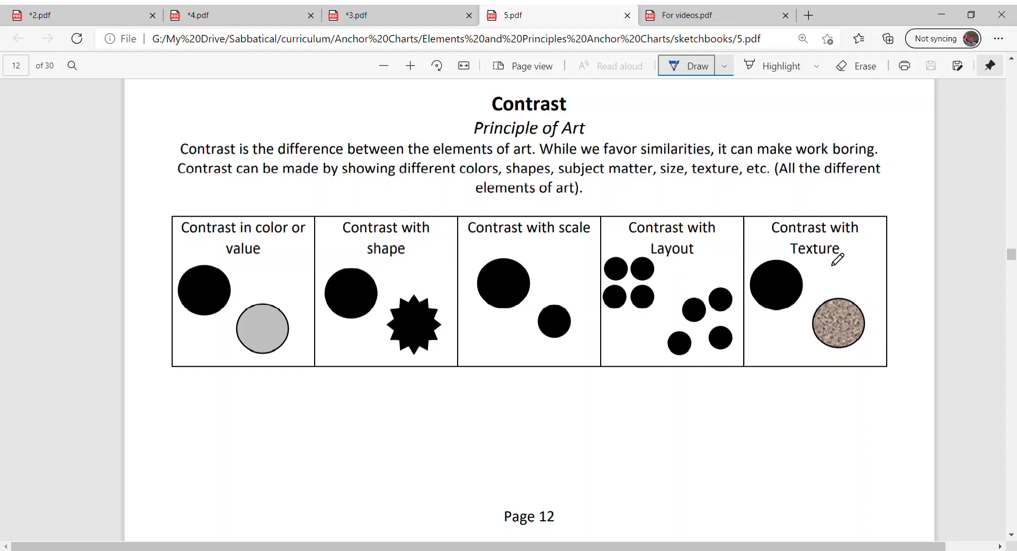
pyautogui.scroll(-3)
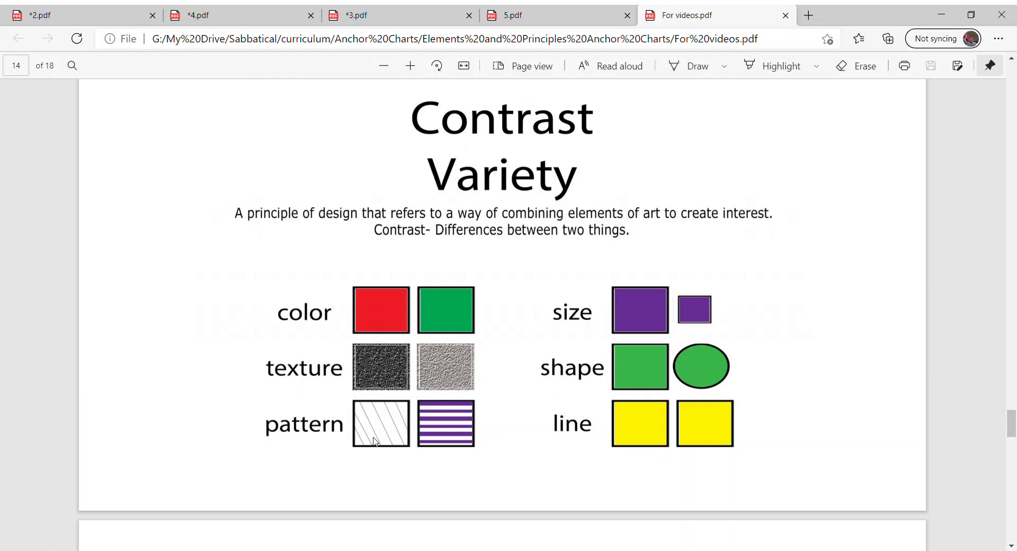
pyautogui.moveTo(633, 383)
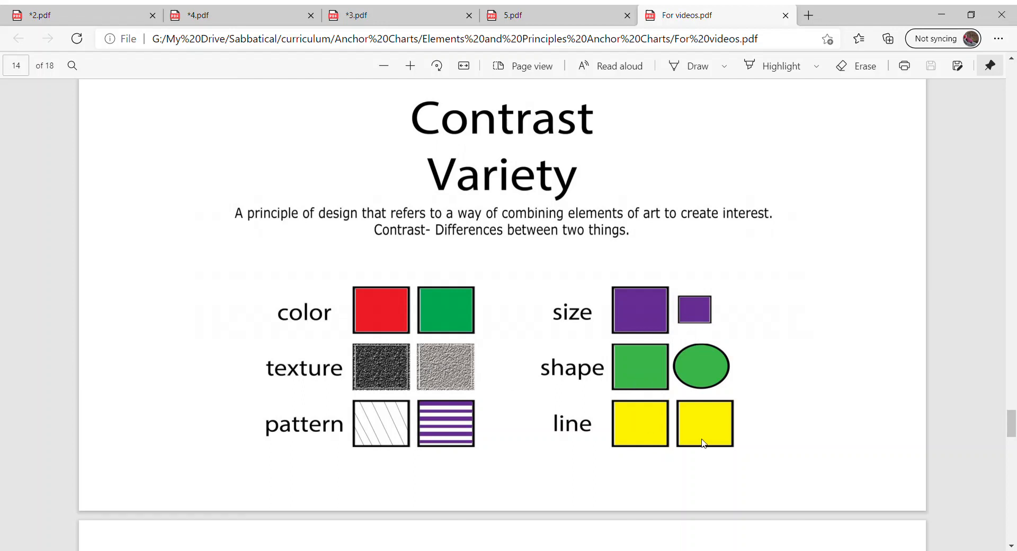
pyautogui.moveTo(873, 190)
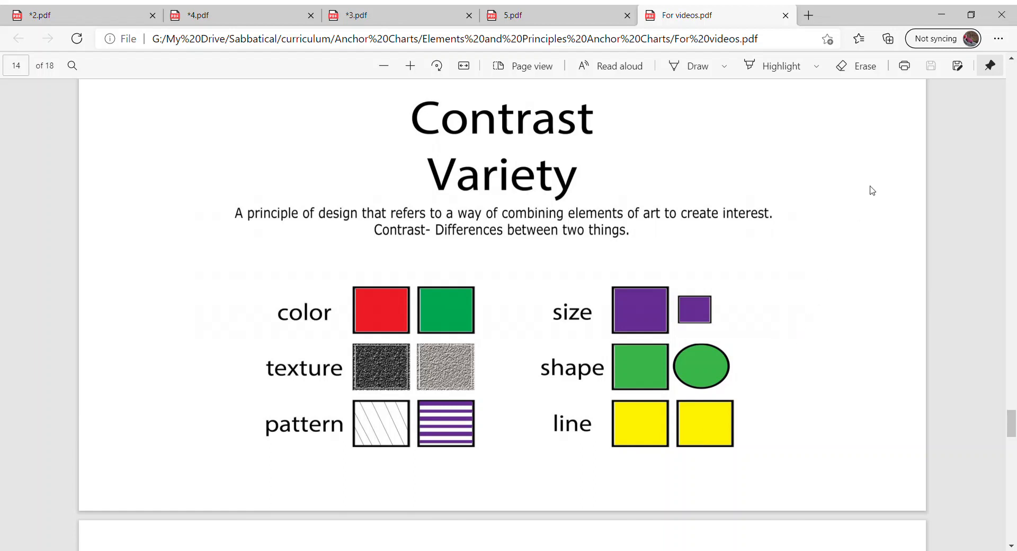
pyautogui.moveTo(881, 180)
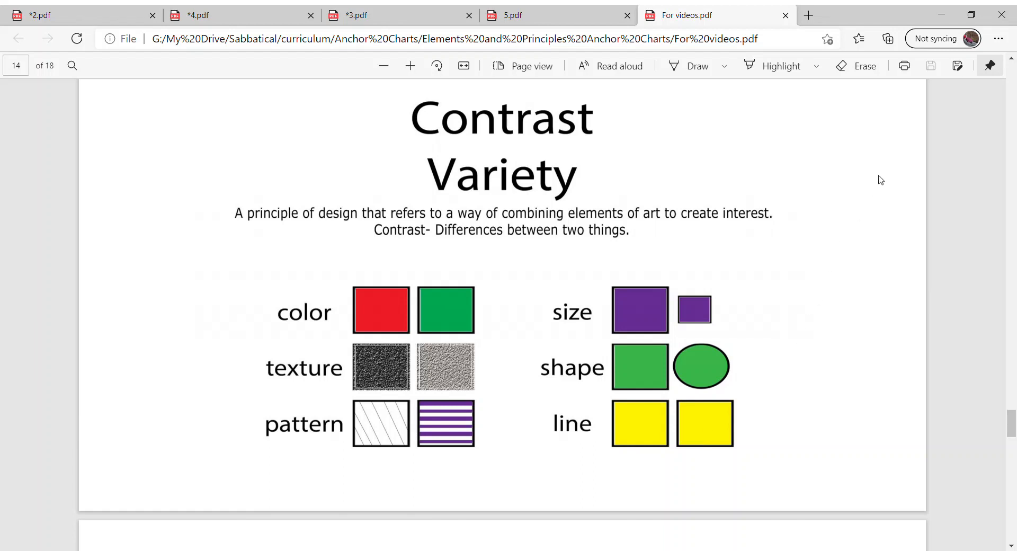
pyautogui.moveTo(953, 144)
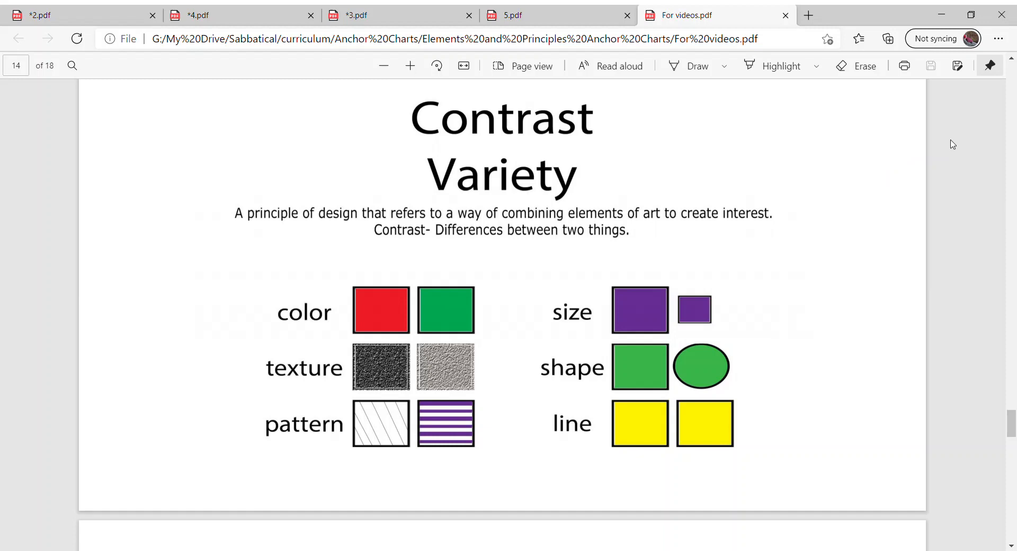
pyautogui.moveTo(956, 125)
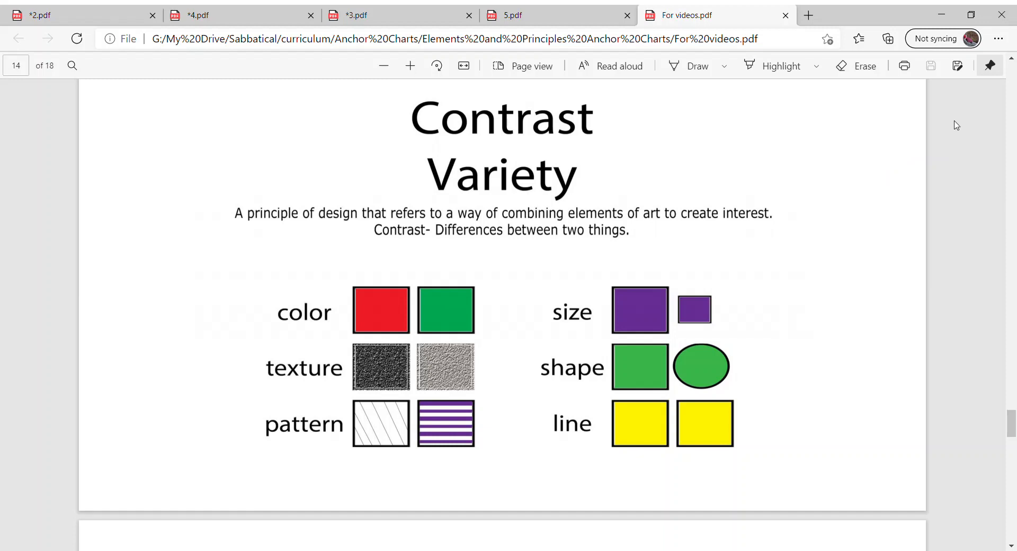